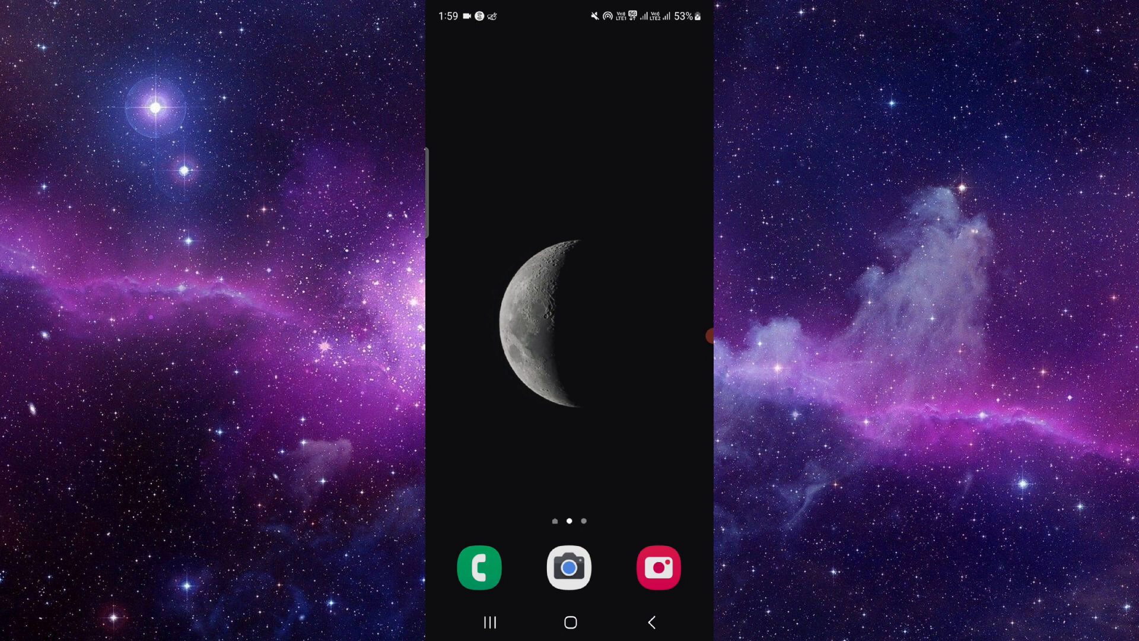
Clear SumTotal's stored data from its Storage page, then return to App info.
scroll("up", 3)
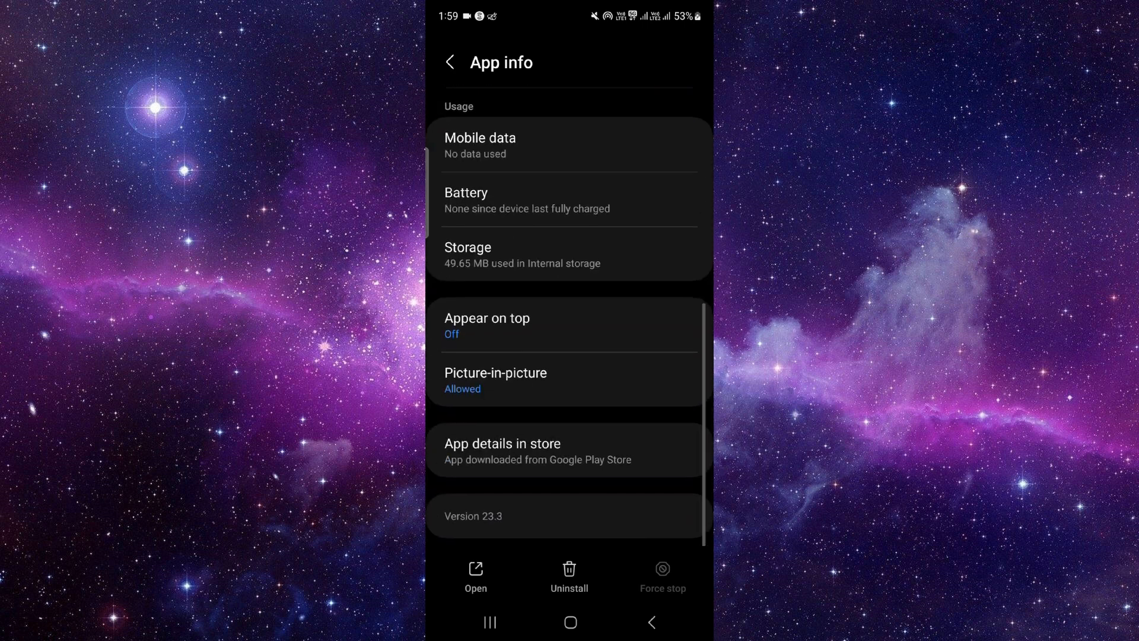
left_click(468, 255)
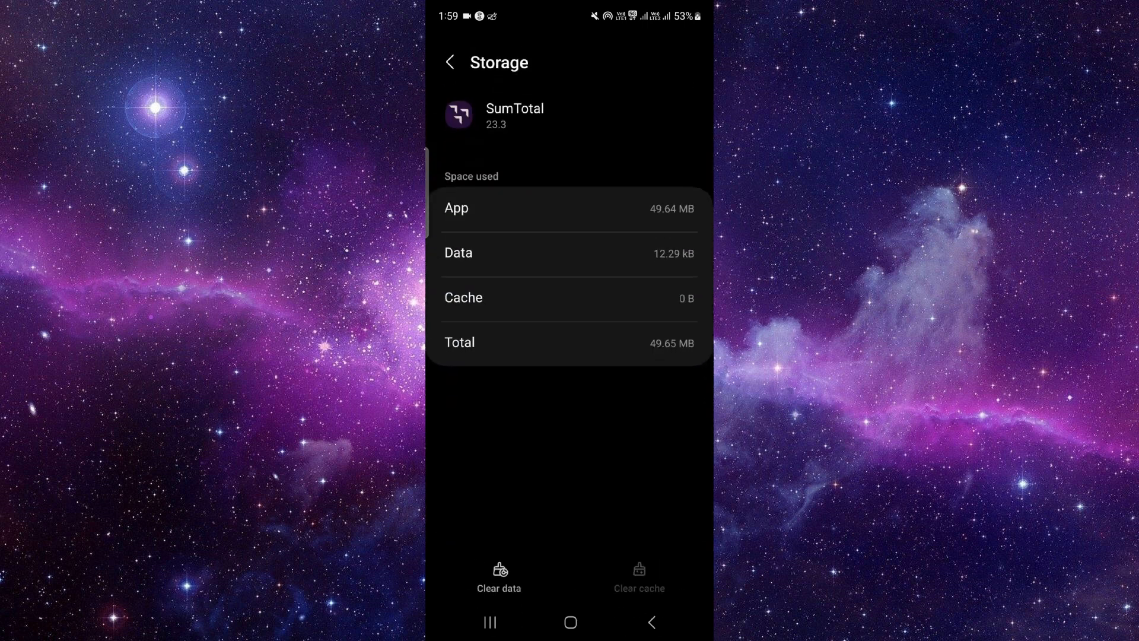
left_click(499, 574)
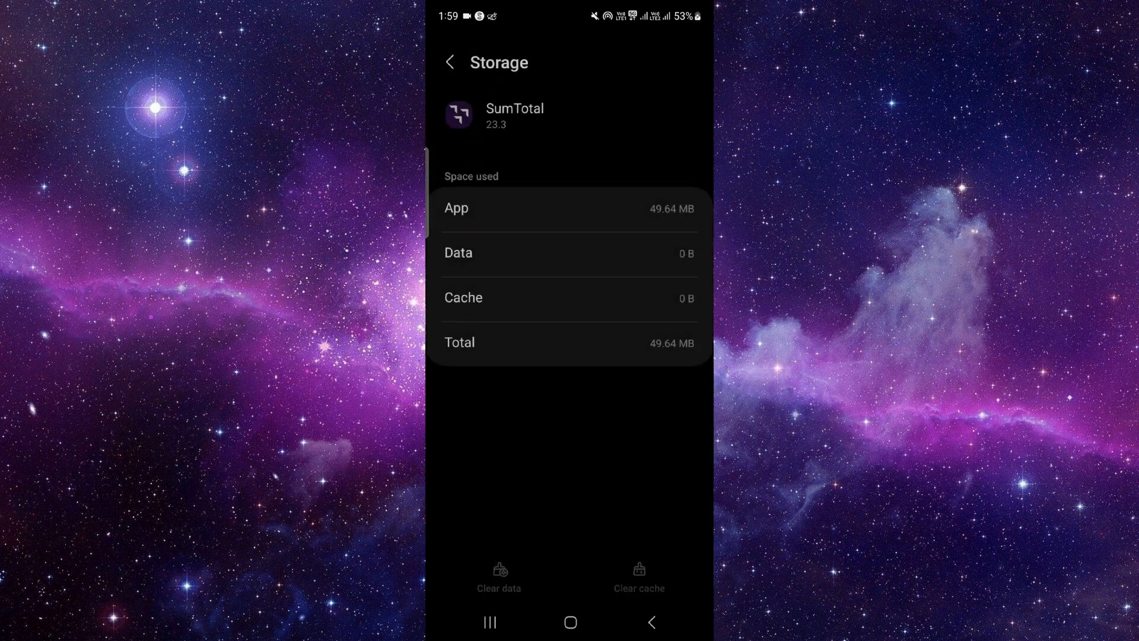
left_click(450, 62)
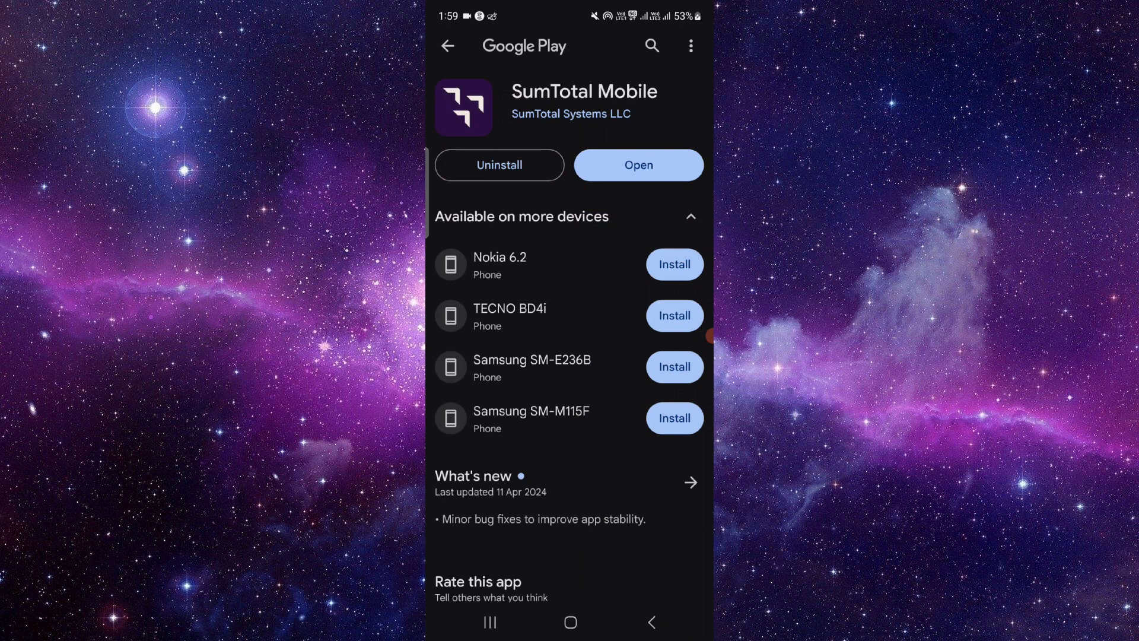
Collapse the 'Available on more devices' list on SumTotal Mobile's Play Store page.
left_click(690, 216)
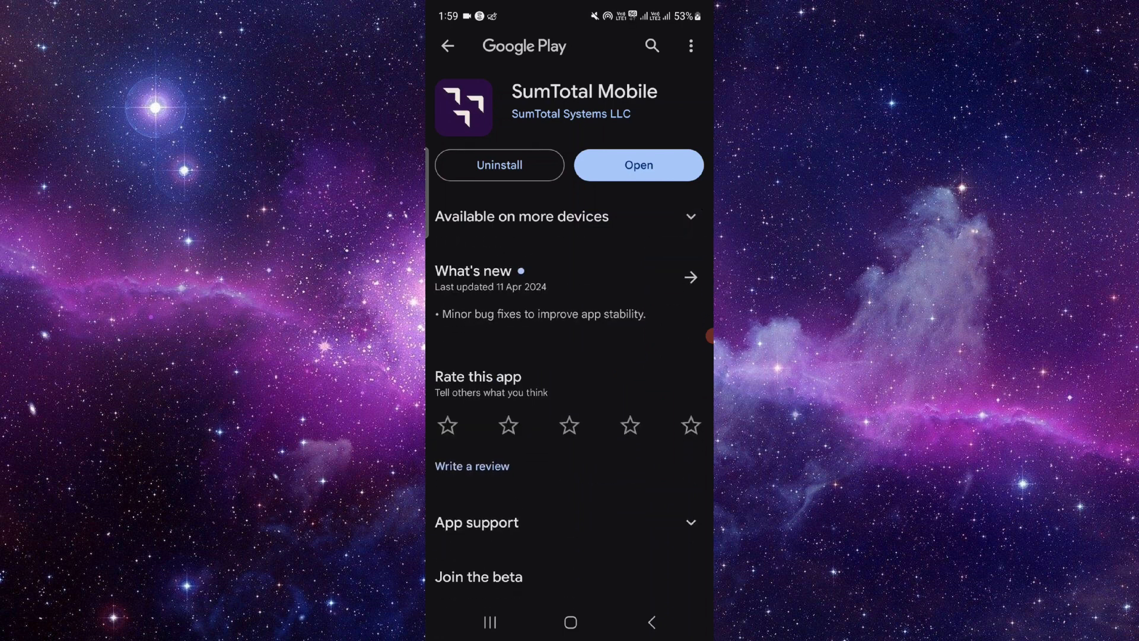